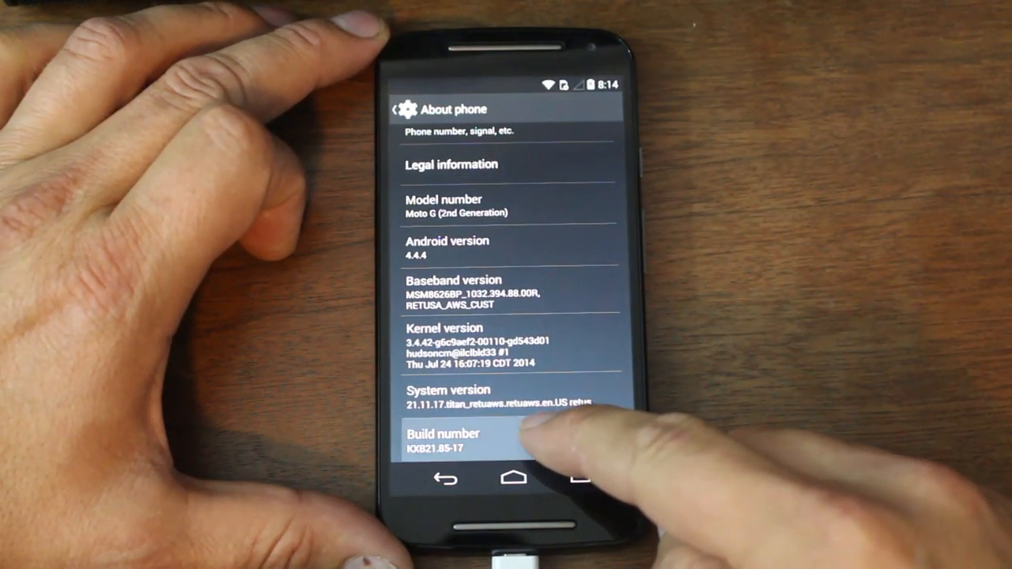
# Step: Unlock developer options via Build number and turn on USB debugging
pyautogui.click(442, 440)
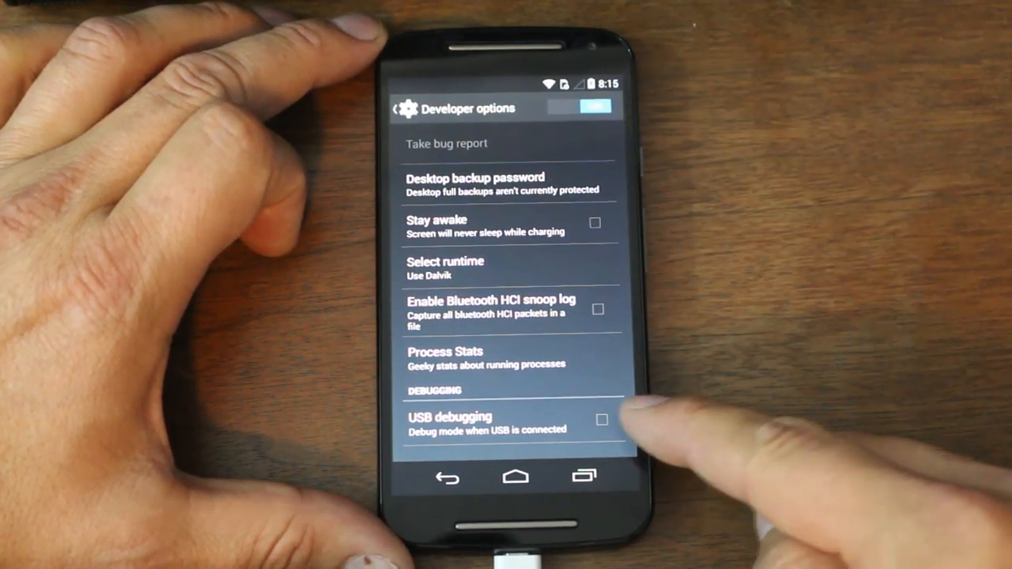
pyautogui.click(602, 421)
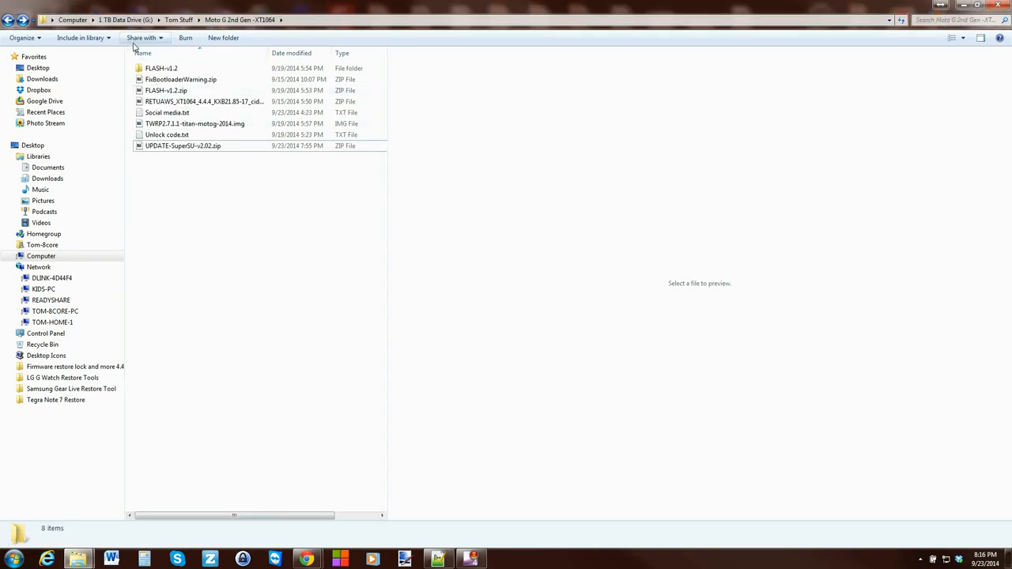
pyautogui.moveTo(263, 148)
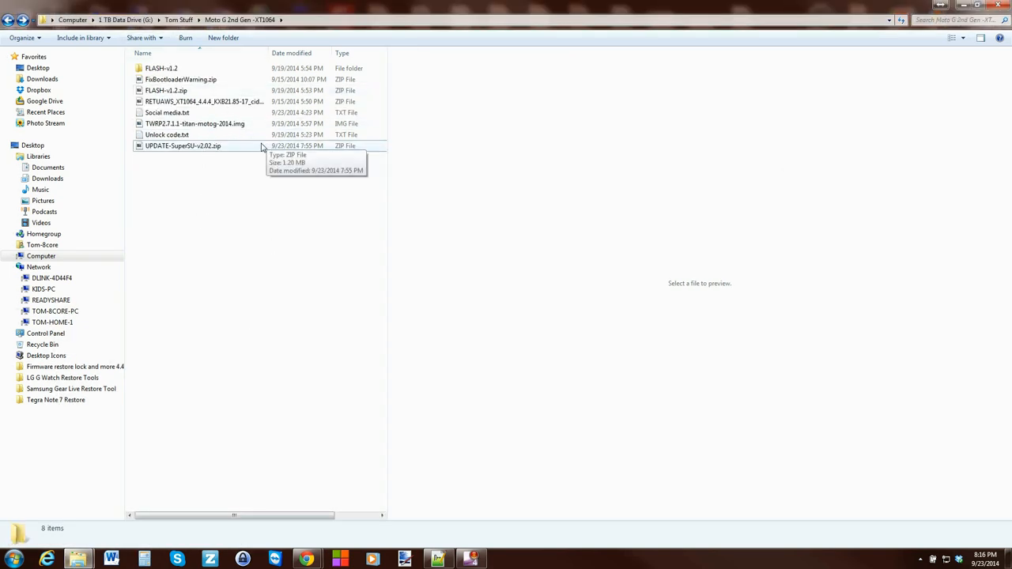
pyautogui.moveTo(163, 150)
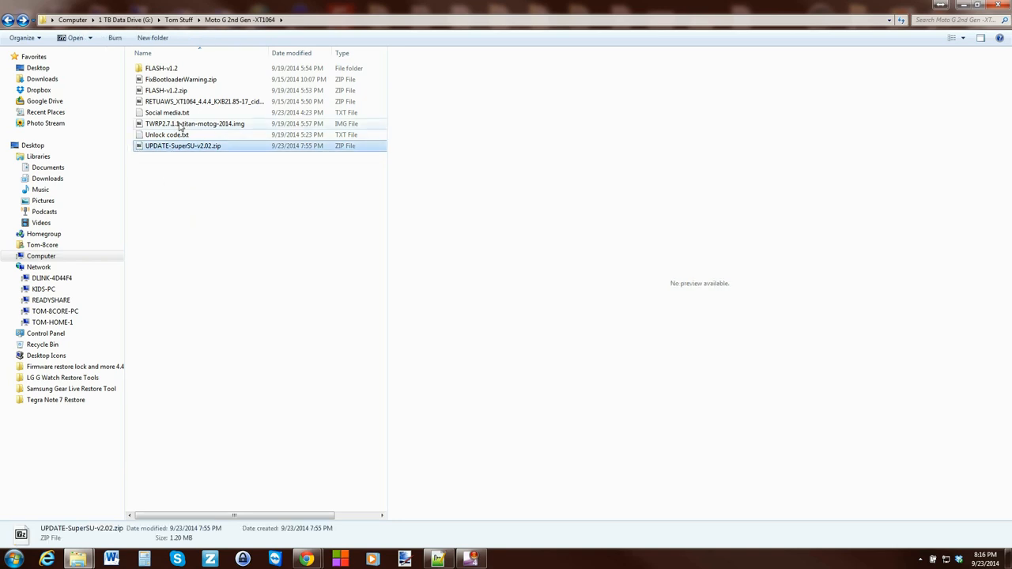
pyautogui.click(196, 123)
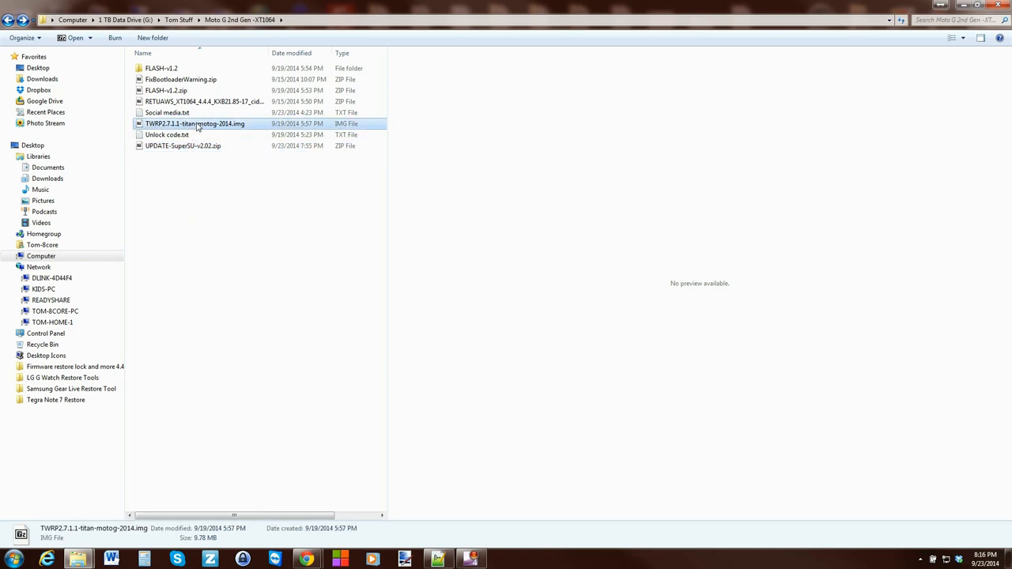
pyautogui.moveTo(200, 127)
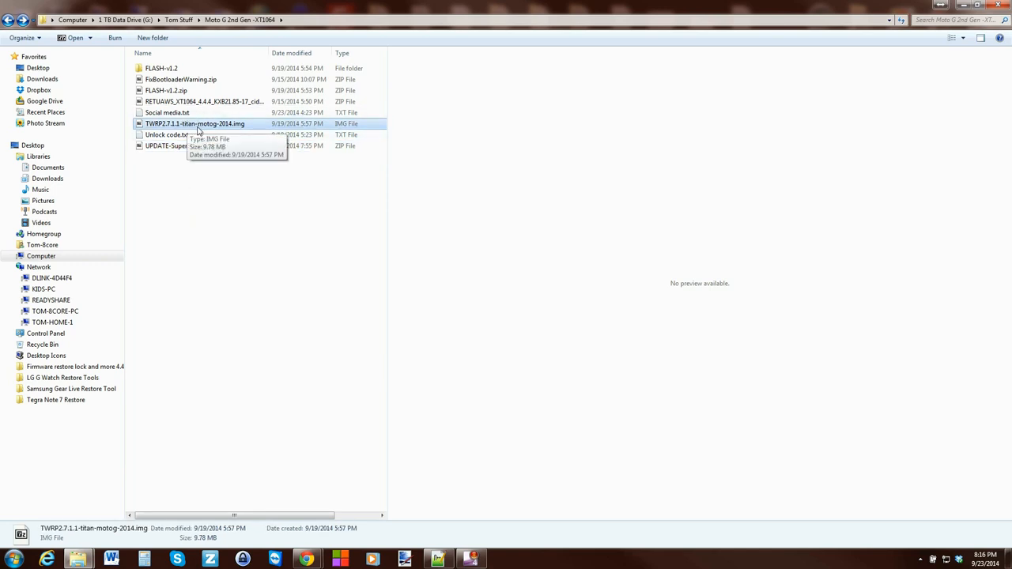
pyautogui.moveTo(181, 150)
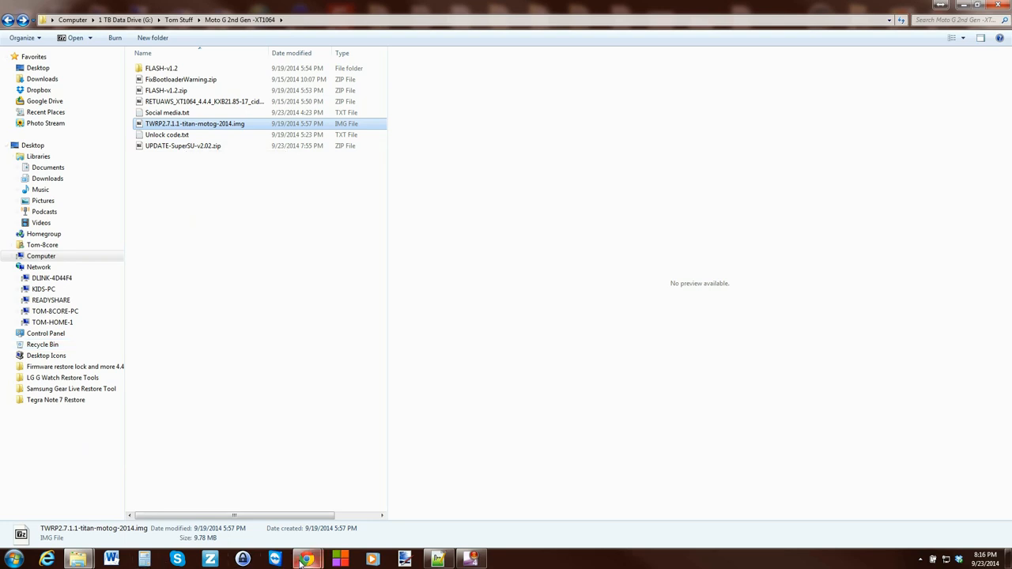
# Step: Browse the RootJunkySDL Moto G XT1064 page, viewing the TWRP folder and returning to the main file list
pyautogui.click(304, 557)
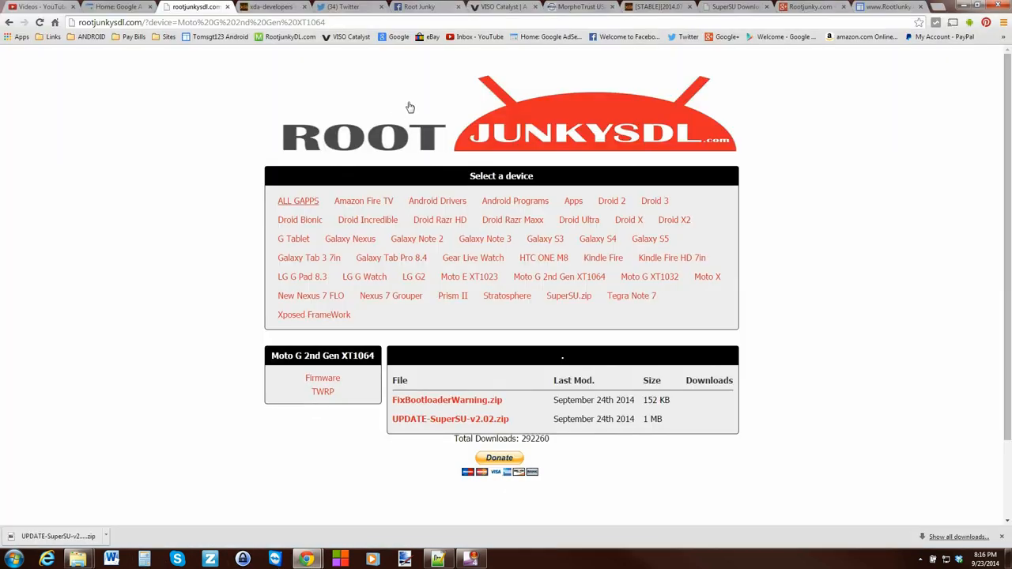
pyautogui.moveTo(421, 264)
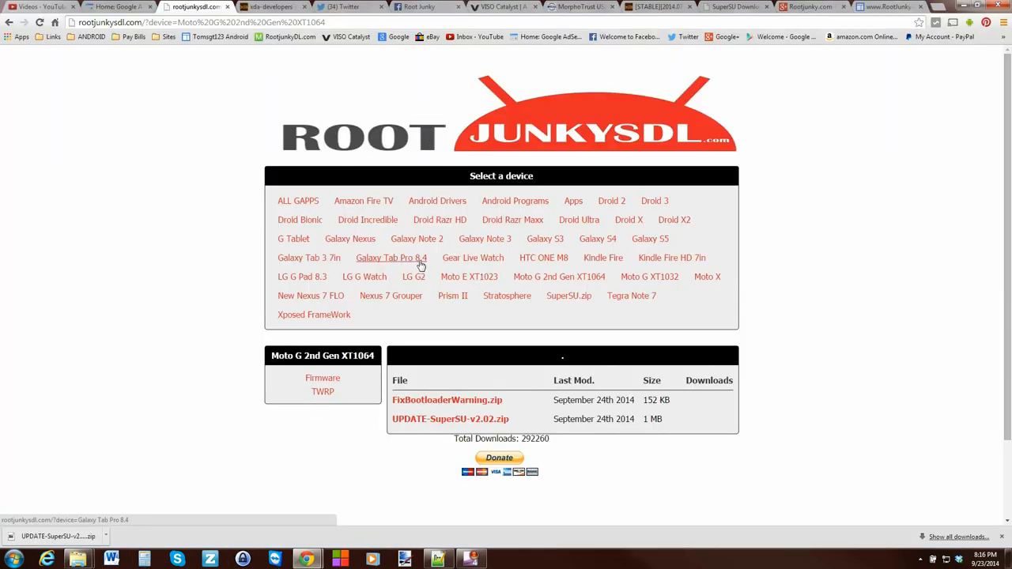
pyautogui.moveTo(559, 277)
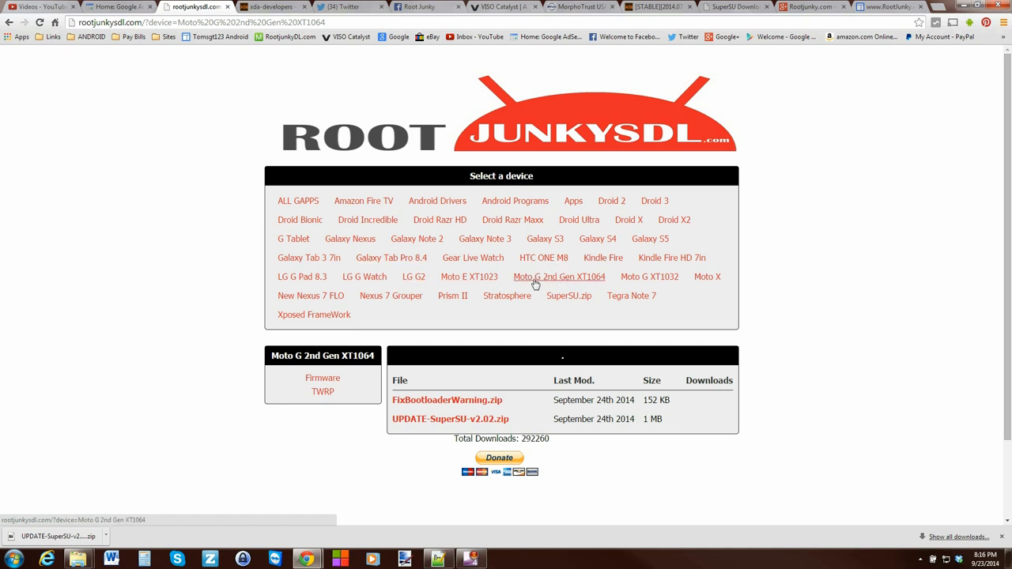
pyautogui.moveTo(544, 279)
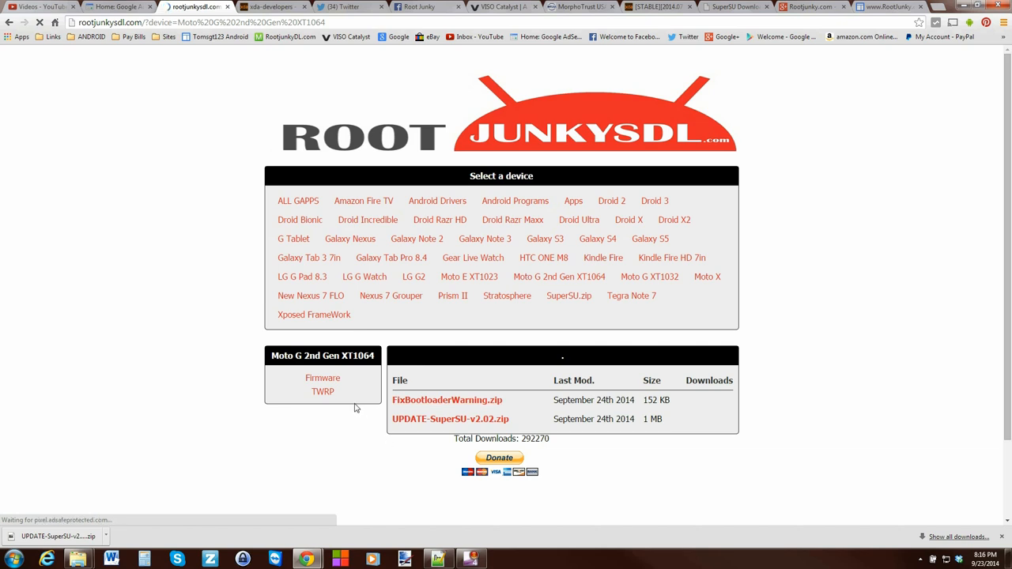
pyautogui.click(321, 391)
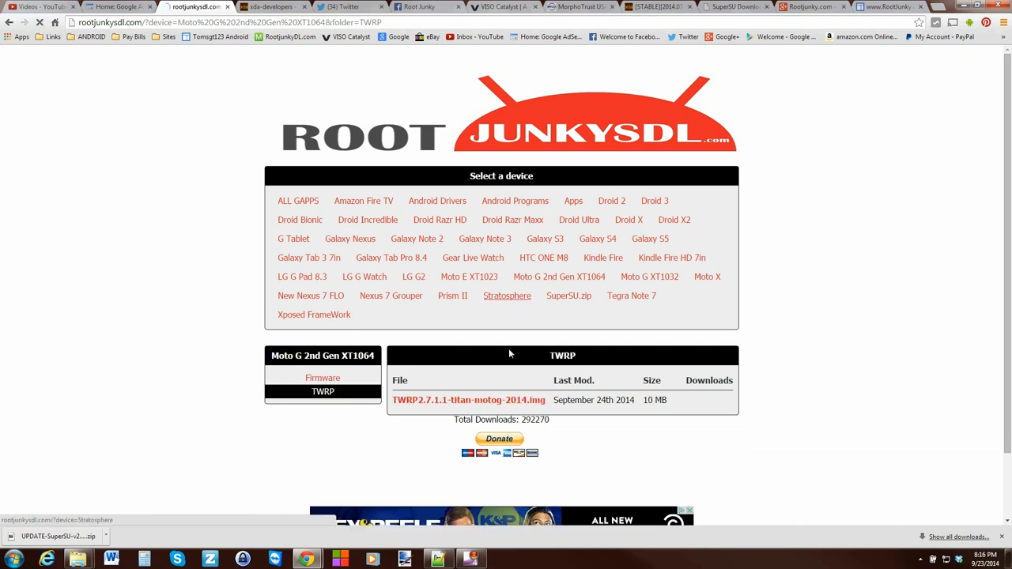
pyautogui.click(322, 378)
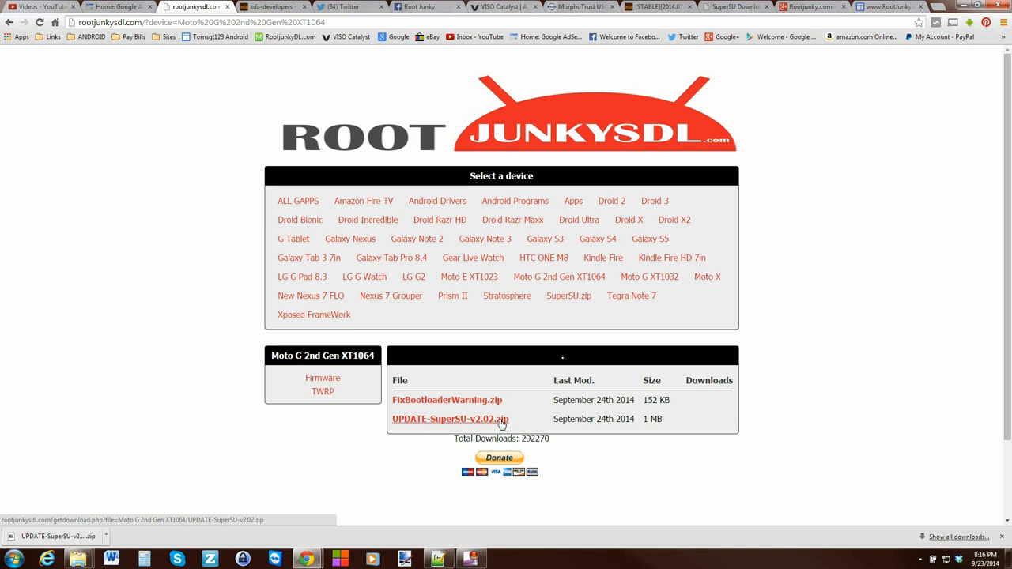
pyautogui.moveTo(483, 423)
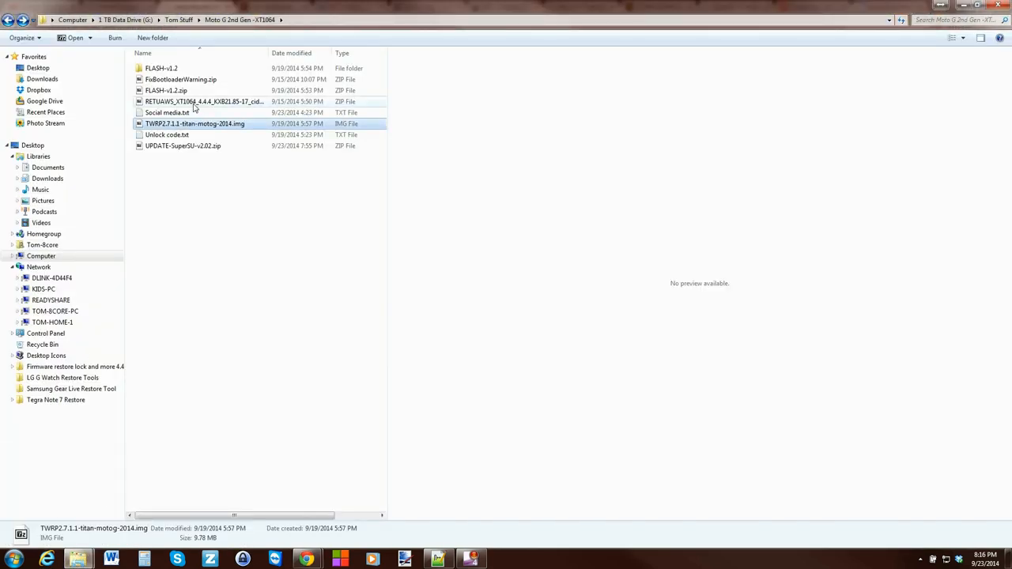
# Step: Copy UPDATE-SuperSU-v2.02.zip from the Moto G files folder
pyautogui.click(183, 146)
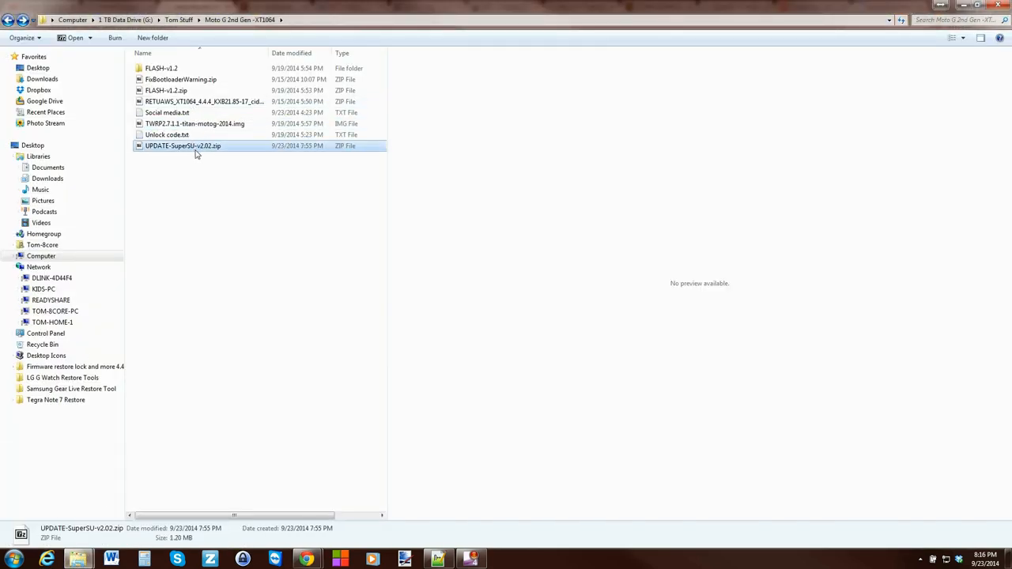
pyautogui.rightClick(196, 146)
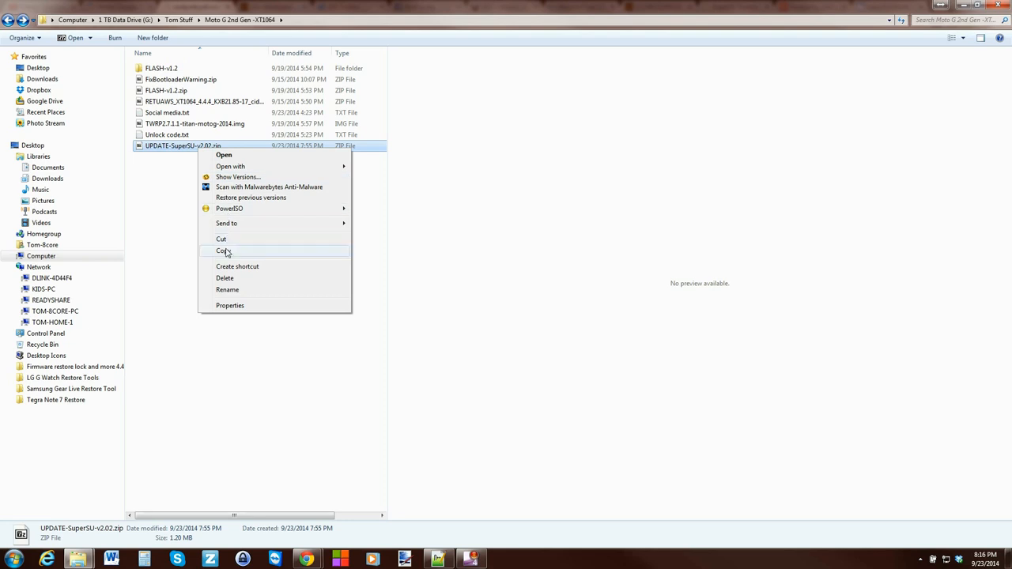
pyautogui.click(224, 250)
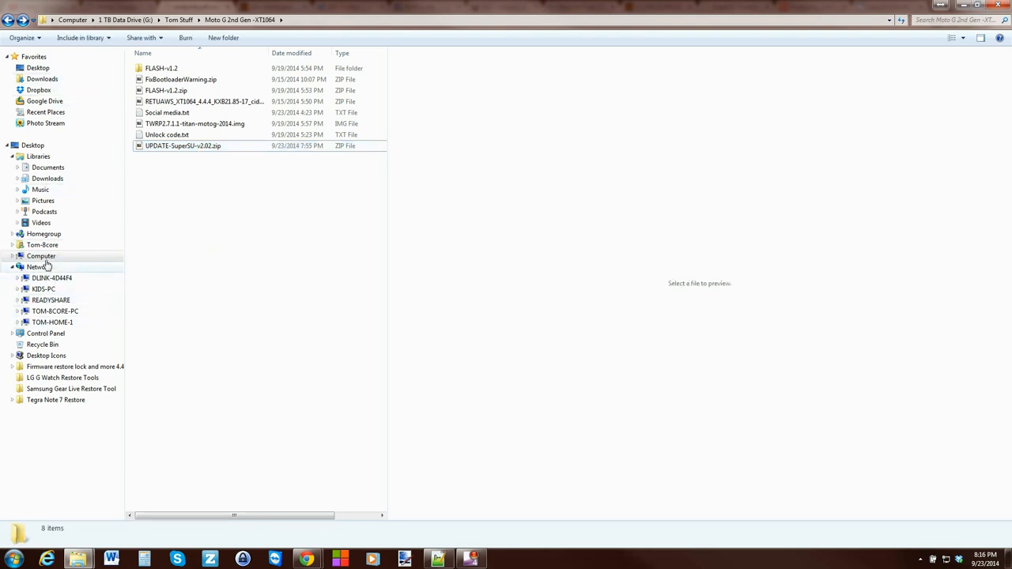
# Step: Paste the SuperSU zip into the XT1064 phone's Download folder and return to the Moto G folder
pyautogui.click(41, 255)
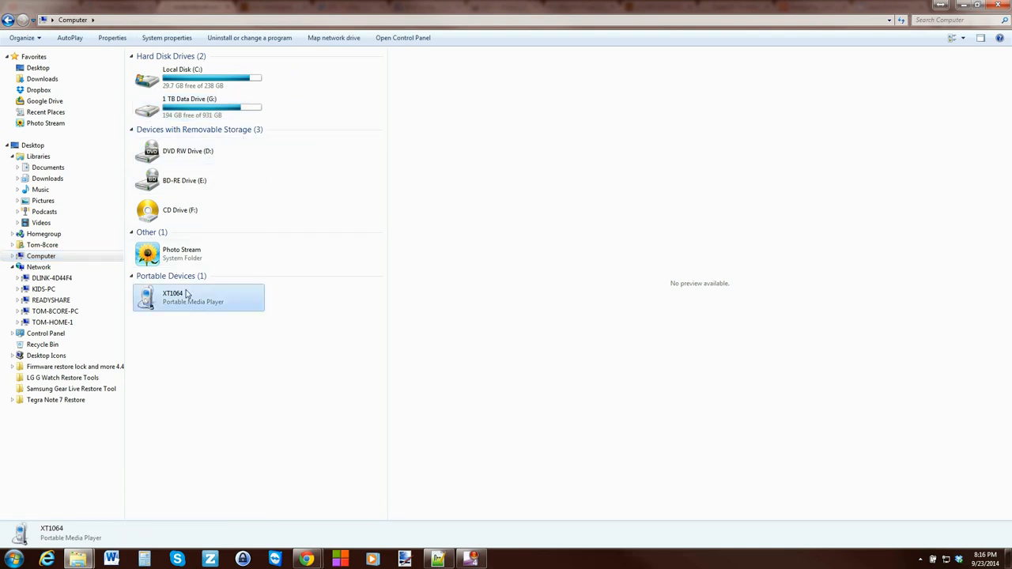
pyautogui.doubleClick(172, 298)
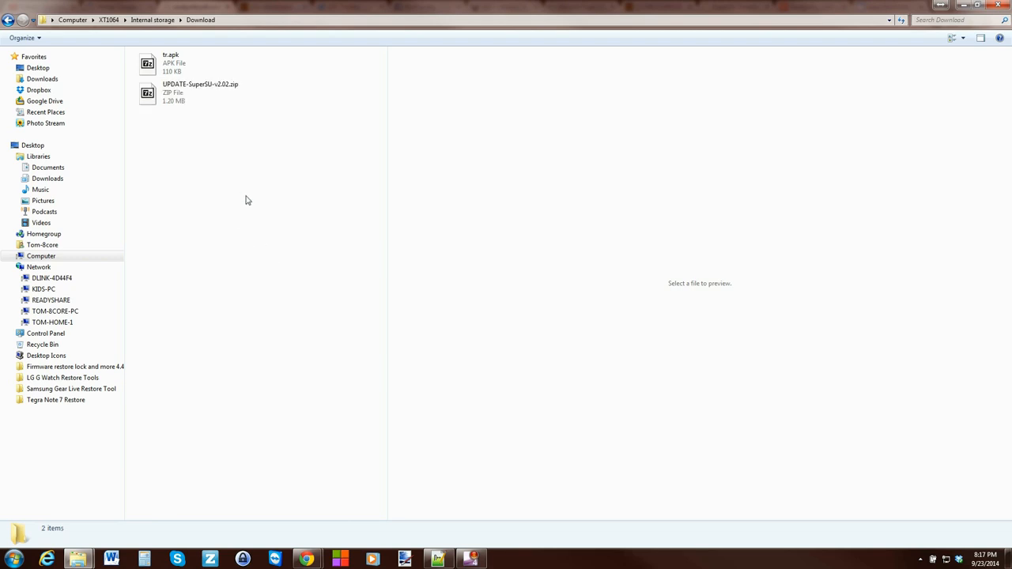
pyautogui.click(142, 19)
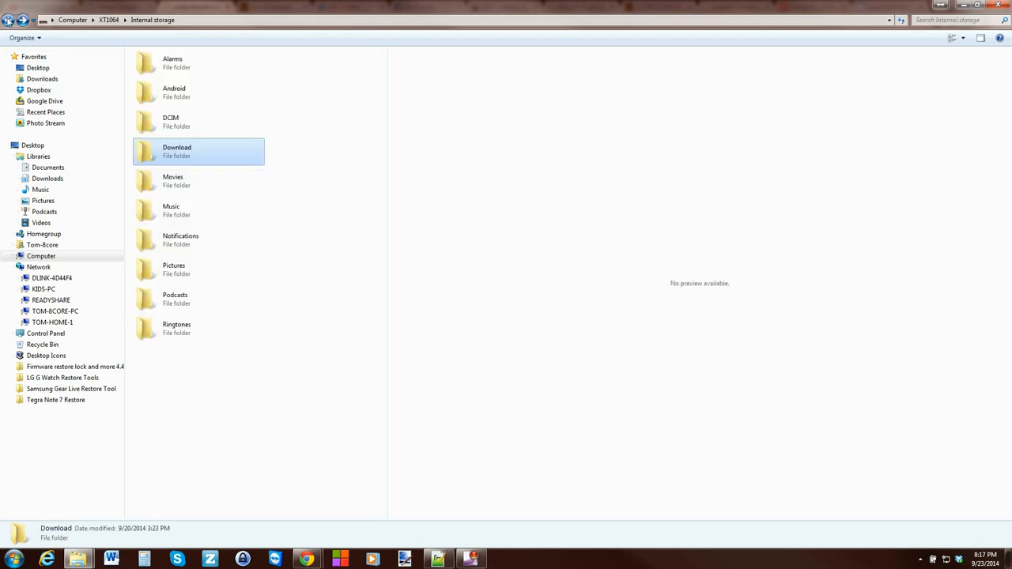
pyautogui.click(10, 20)
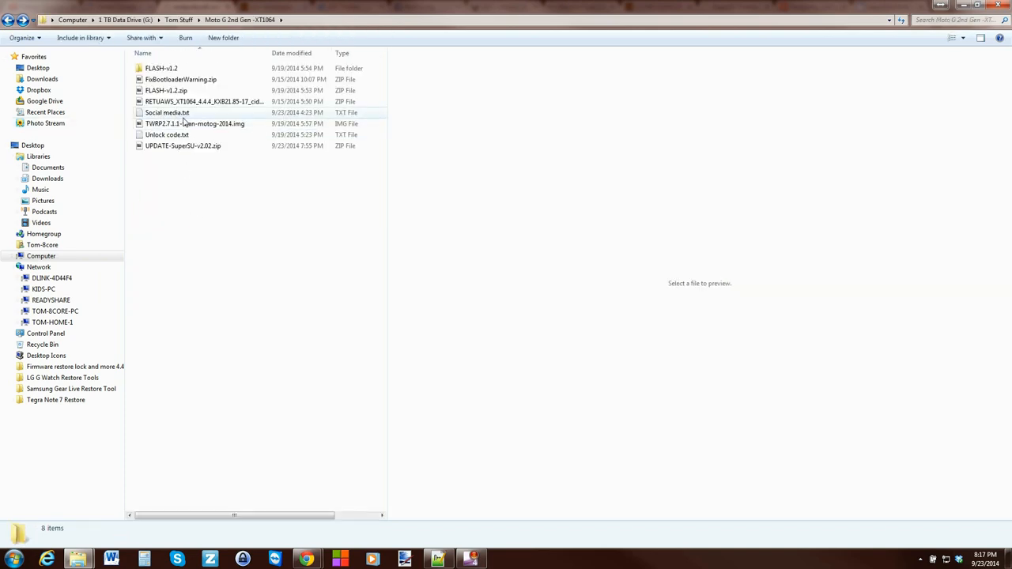
# Step: Copy TWRP2.7.1.1-titan-motog-2014.img into the sdk platform-tools folder beside adb and fastboot
pyautogui.click(195, 123)
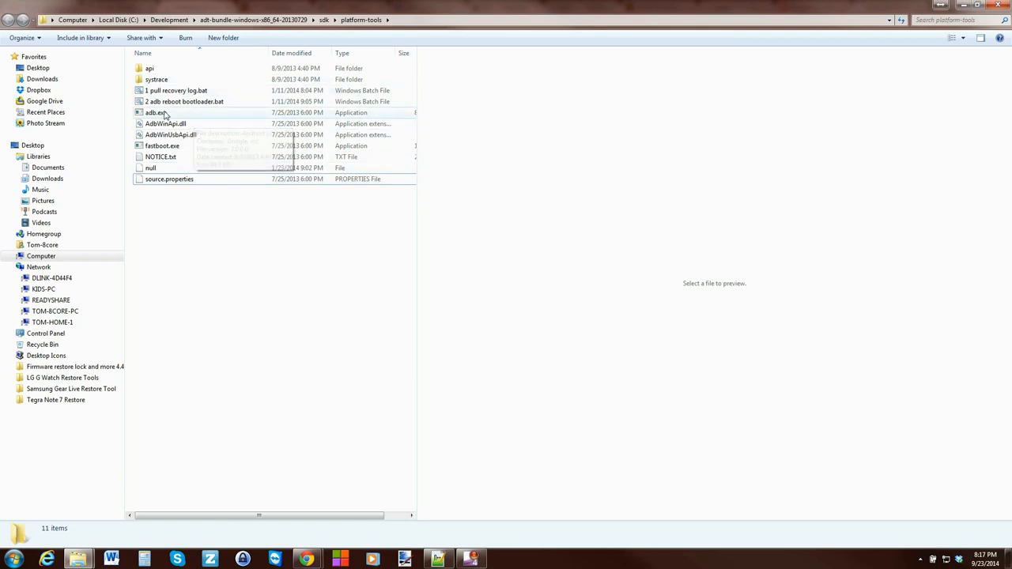
pyautogui.click(161, 145)
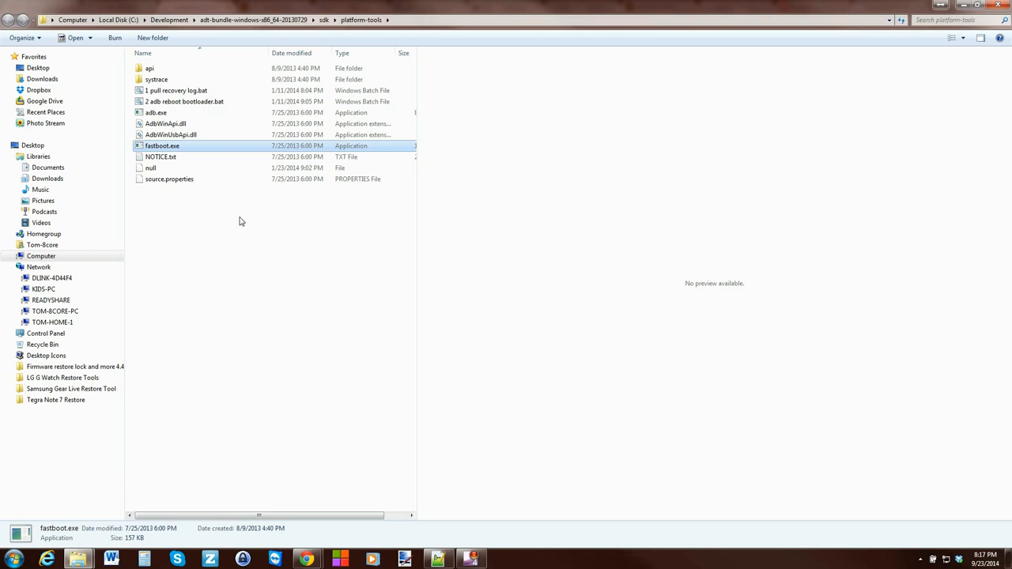
pyautogui.moveTo(222, 257)
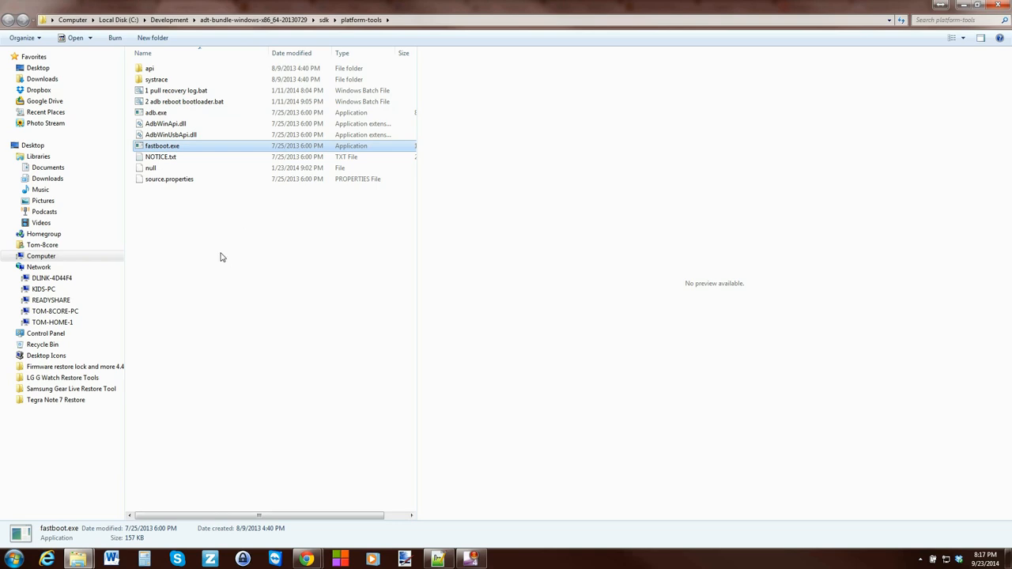
pyautogui.moveTo(267, 222)
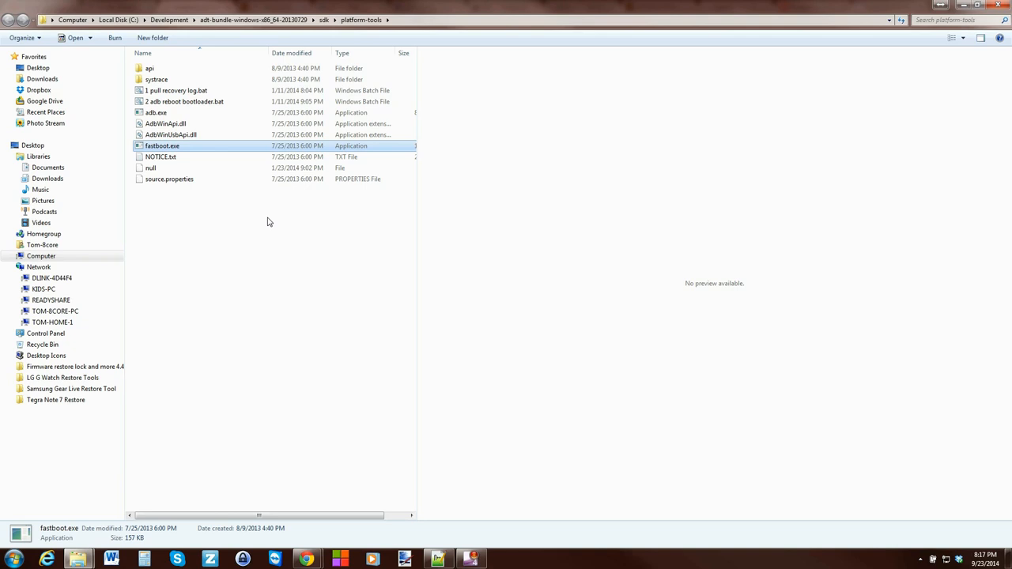
pyautogui.moveTo(255, 231)
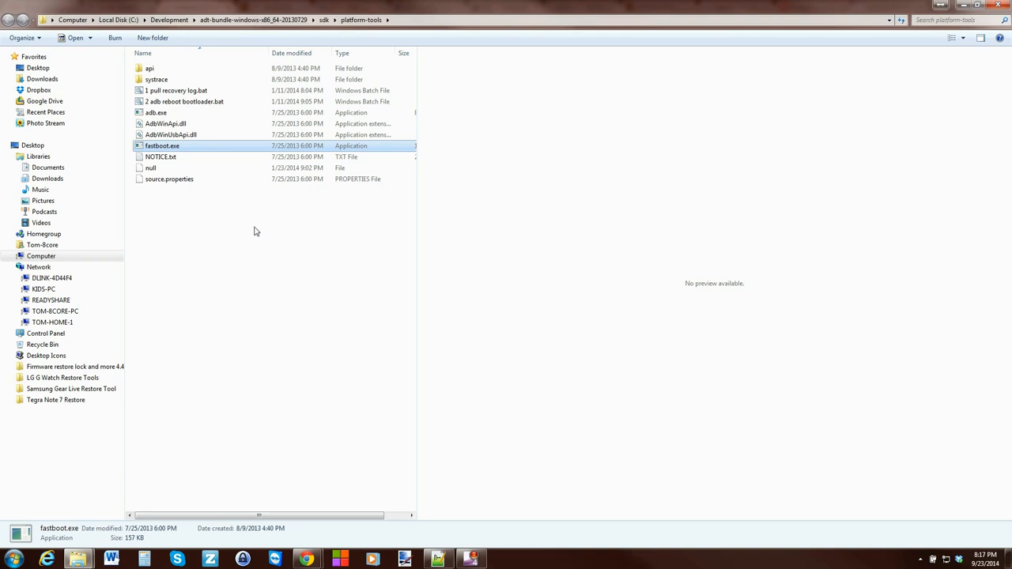
pyautogui.moveTo(256, 204)
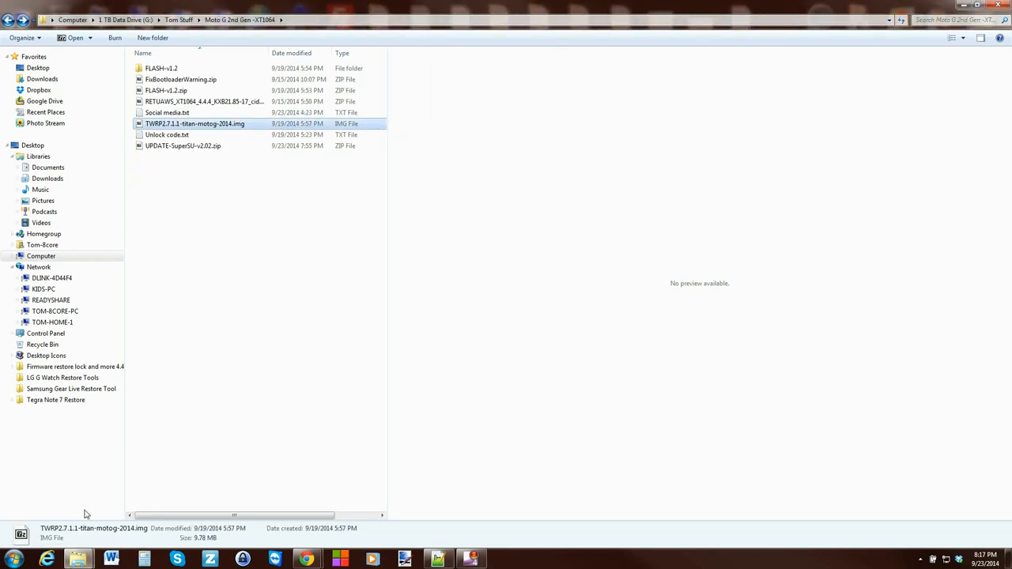
pyautogui.rightClick(194, 124)
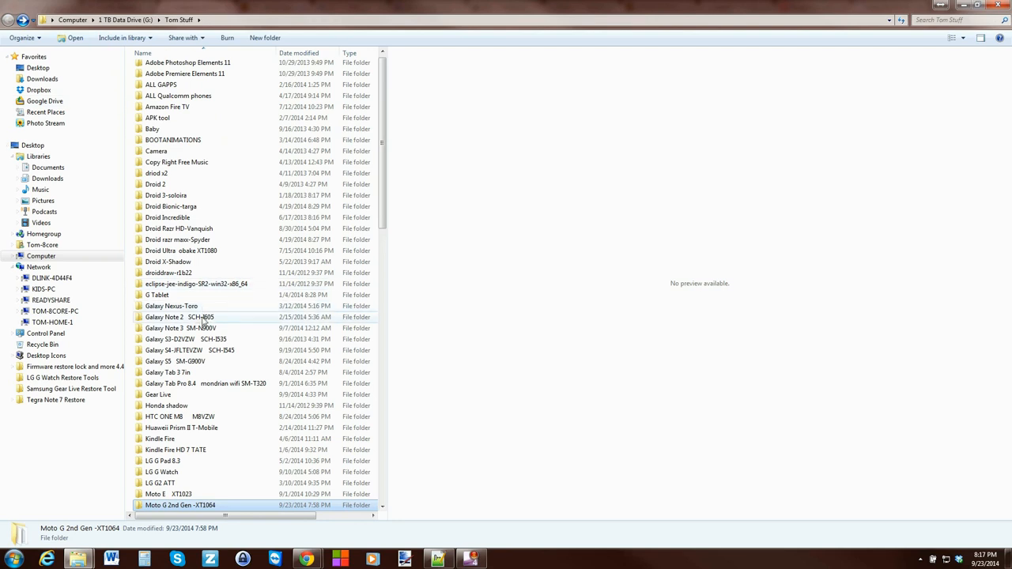
pyautogui.doubleClick(186, 520)
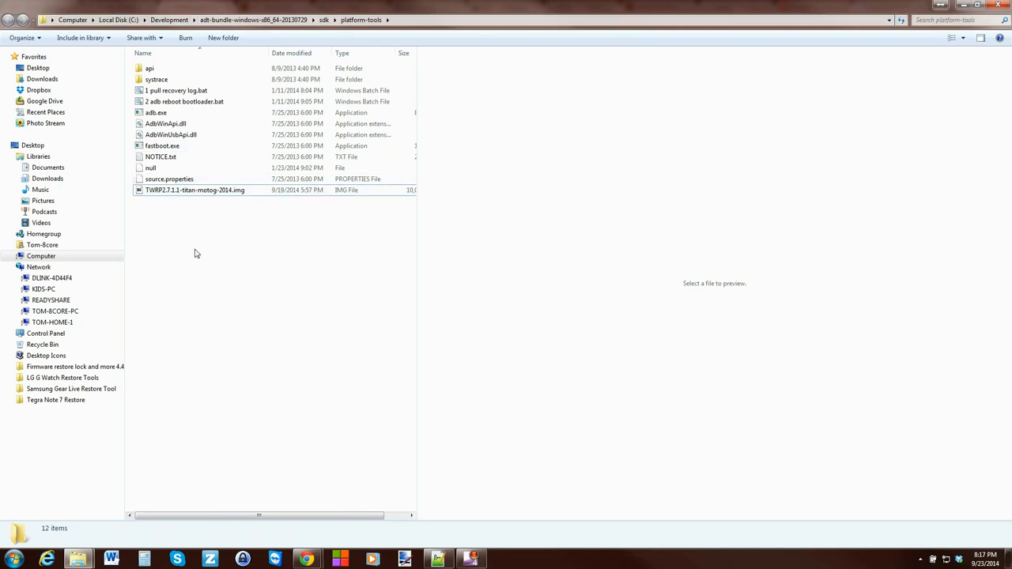
pyautogui.moveTo(187, 216)
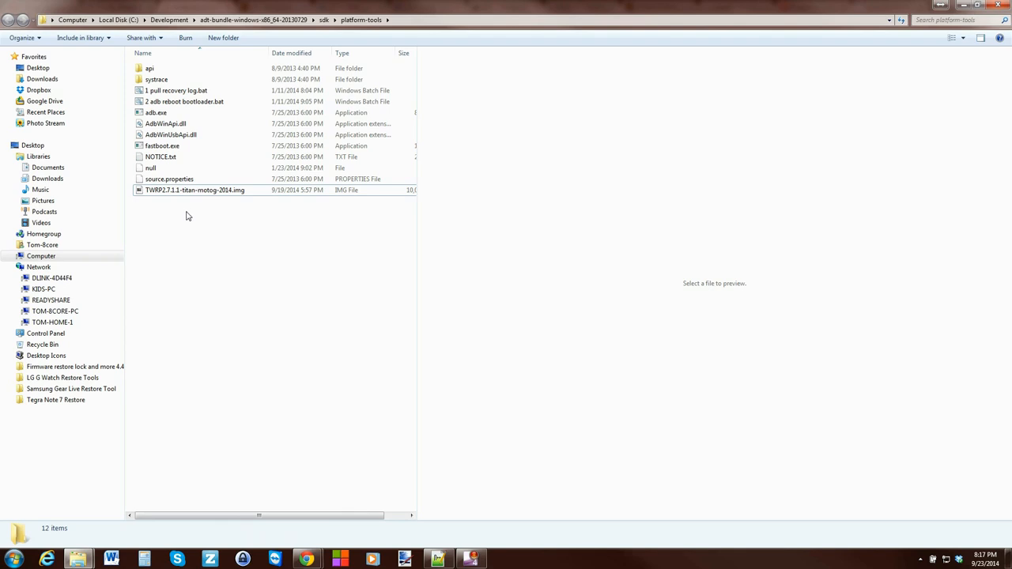
pyautogui.rightClick(187, 216)
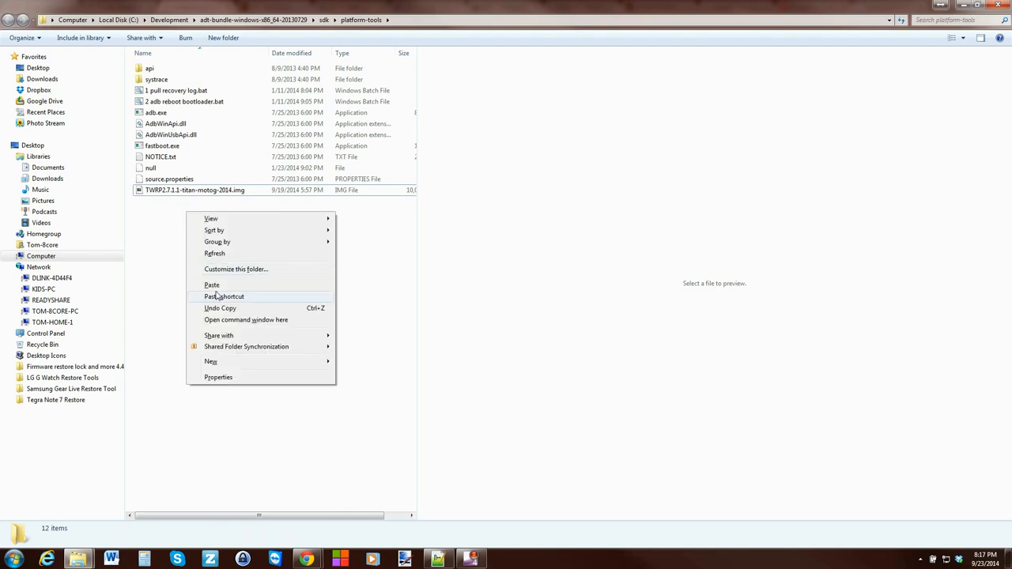
pyautogui.moveTo(245, 321)
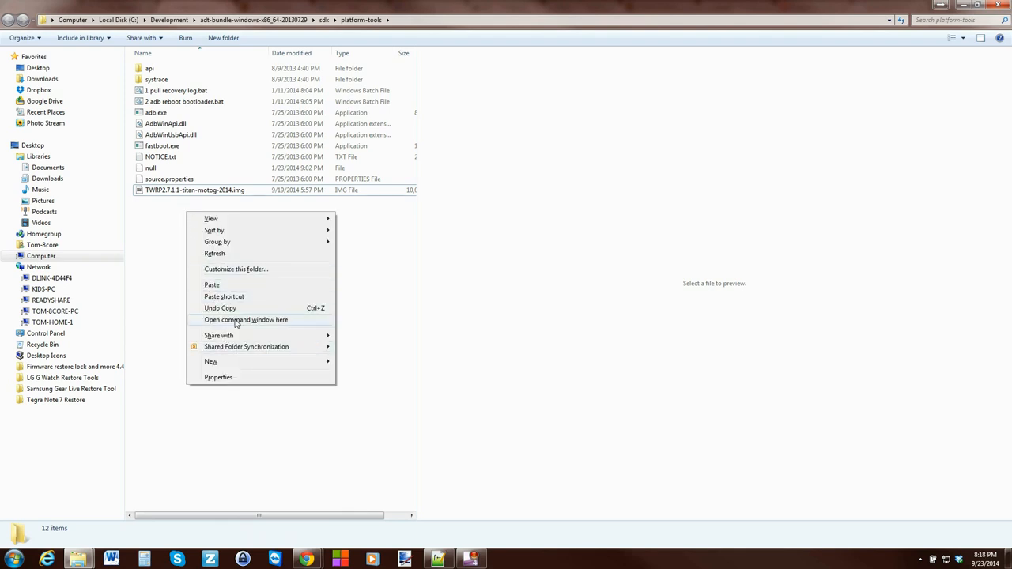
# Step: Open a command window at platform-tools, launch a second cmd from Start search and close it again
pyautogui.click(246, 320)
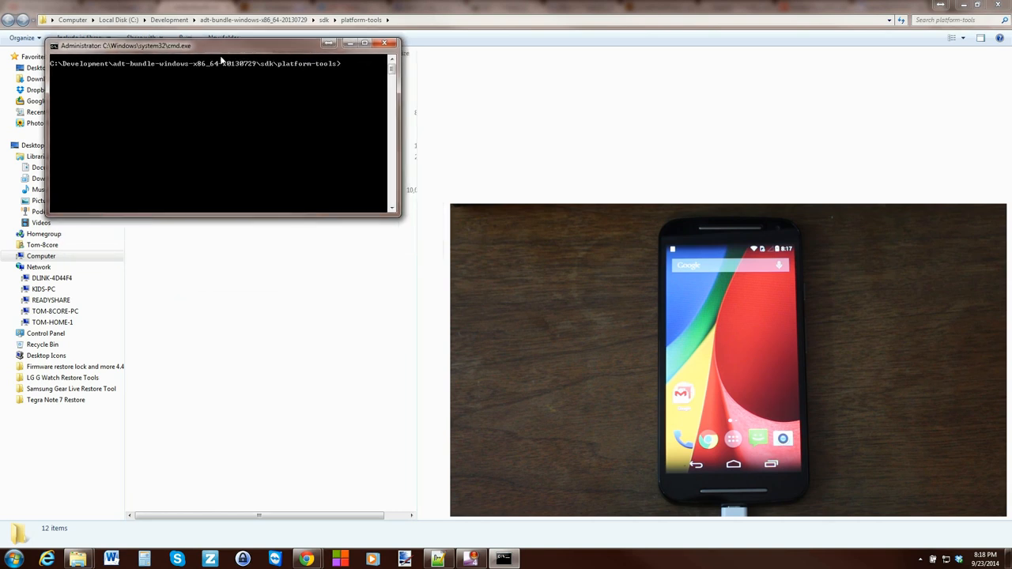
pyautogui.click(7, 554)
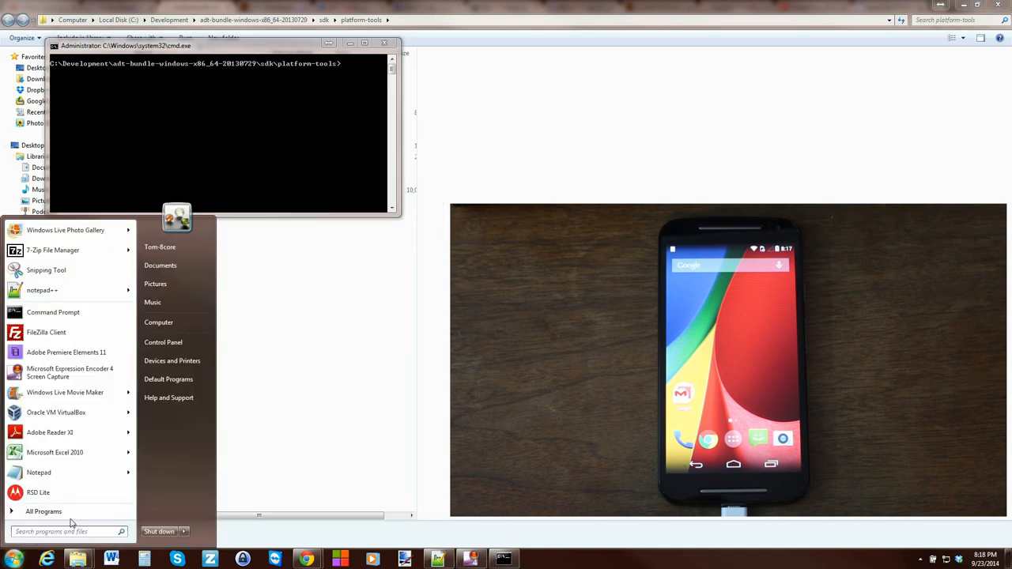
pyautogui.click(63, 531)
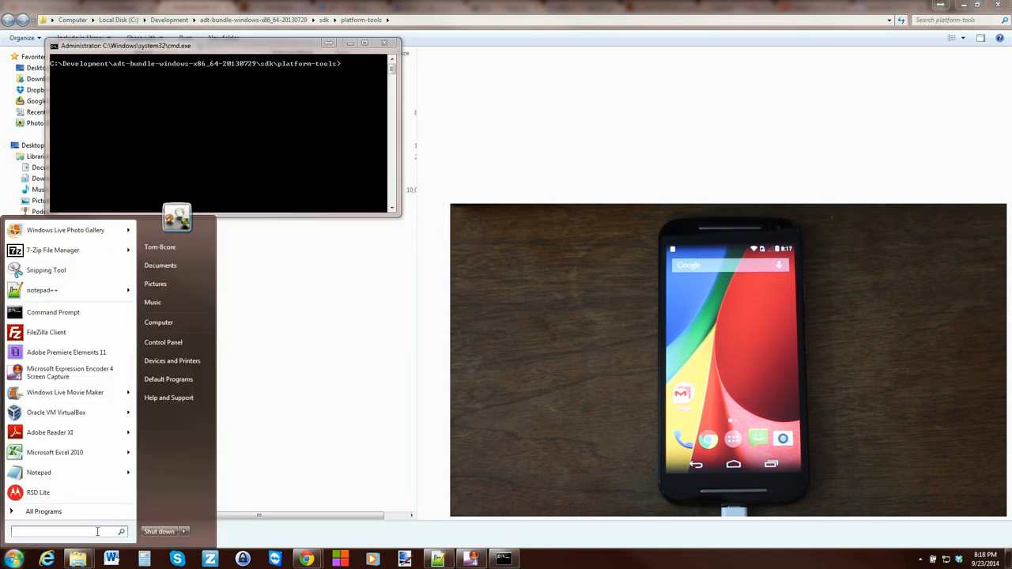
pyautogui.write('cmd')
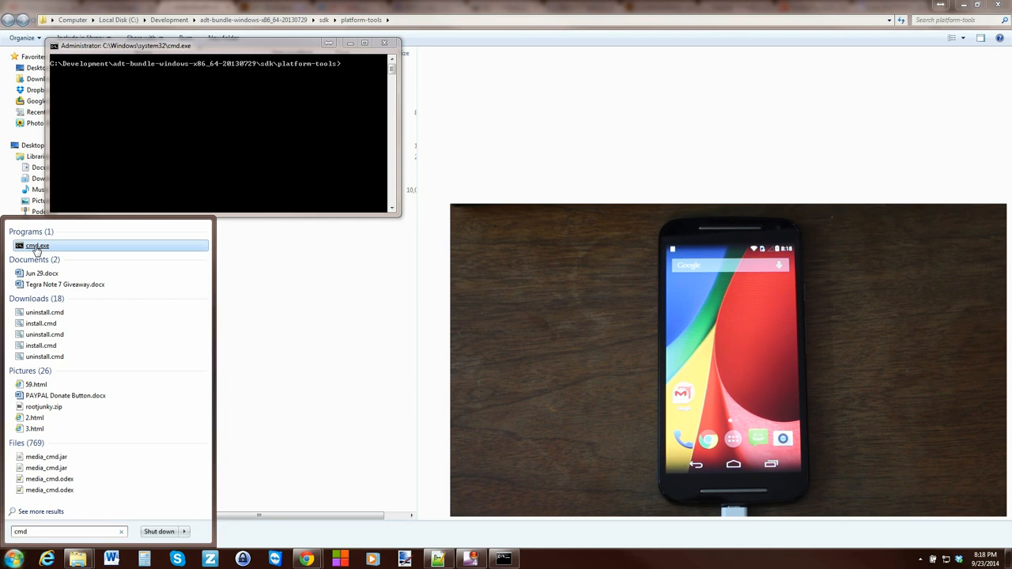
pyautogui.click(36, 245)
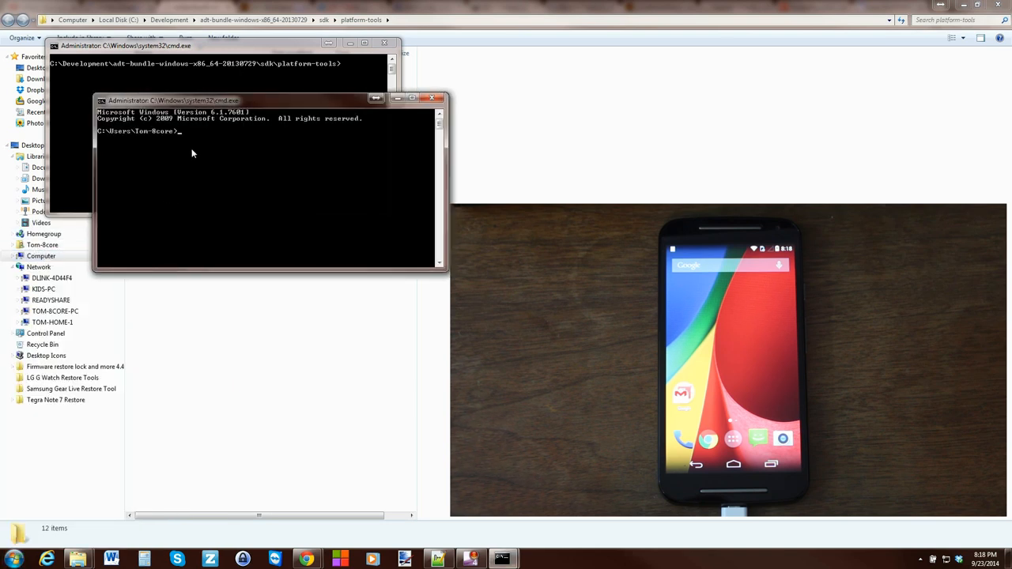
pyautogui.moveTo(253, 128)
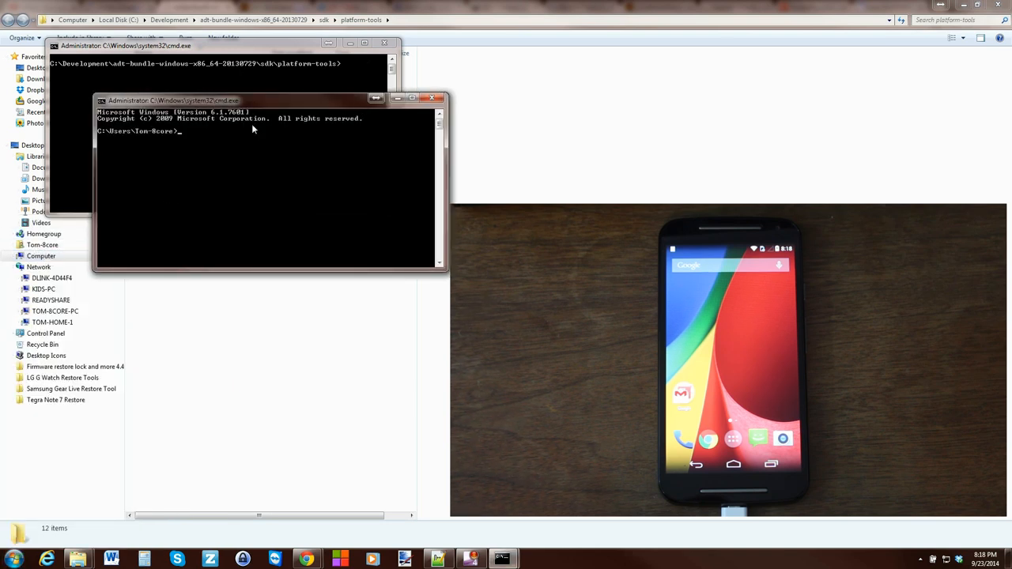
pyautogui.click(430, 98)
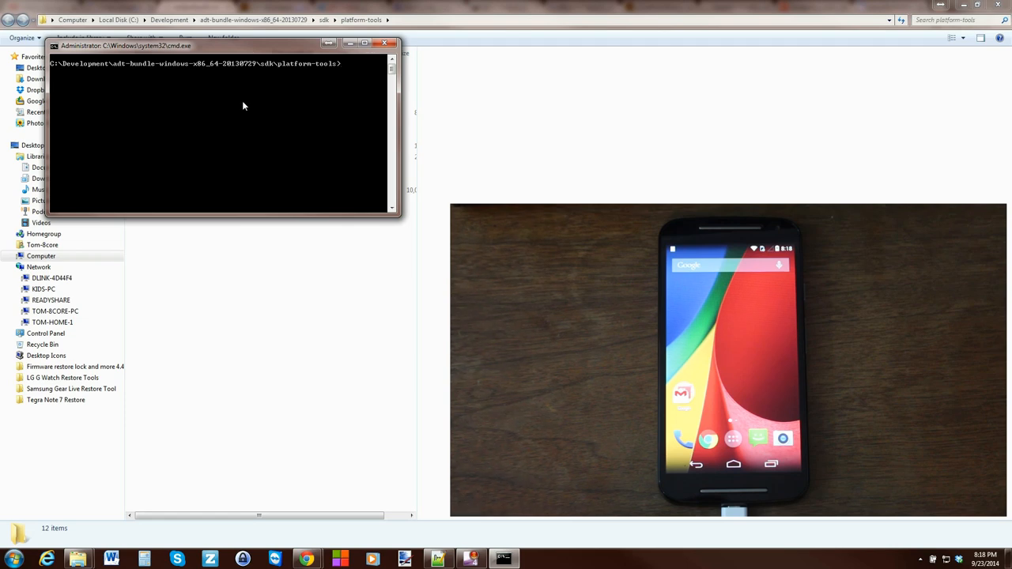
pyautogui.click(387, 42)
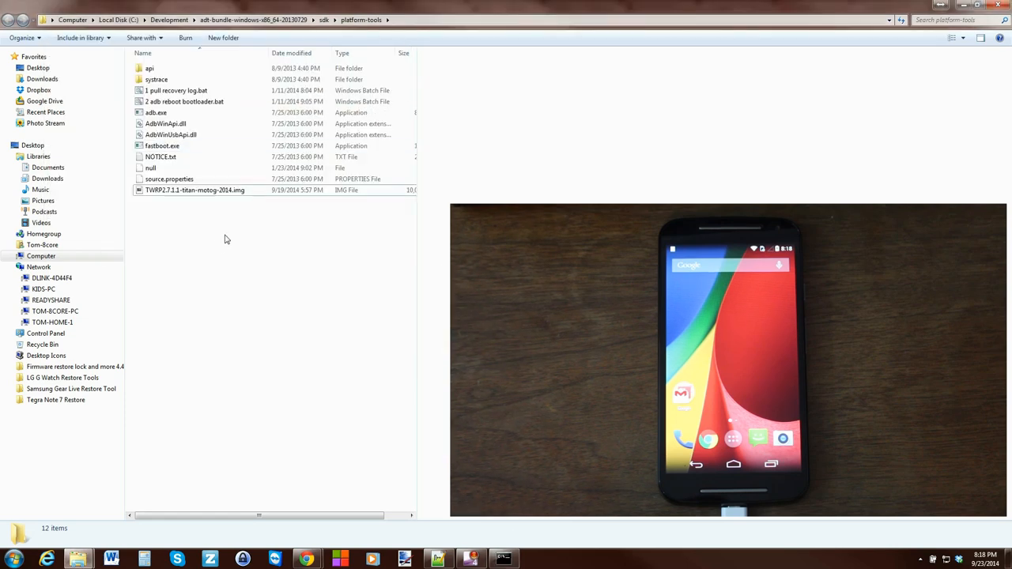
pyautogui.moveTo(308, 487)
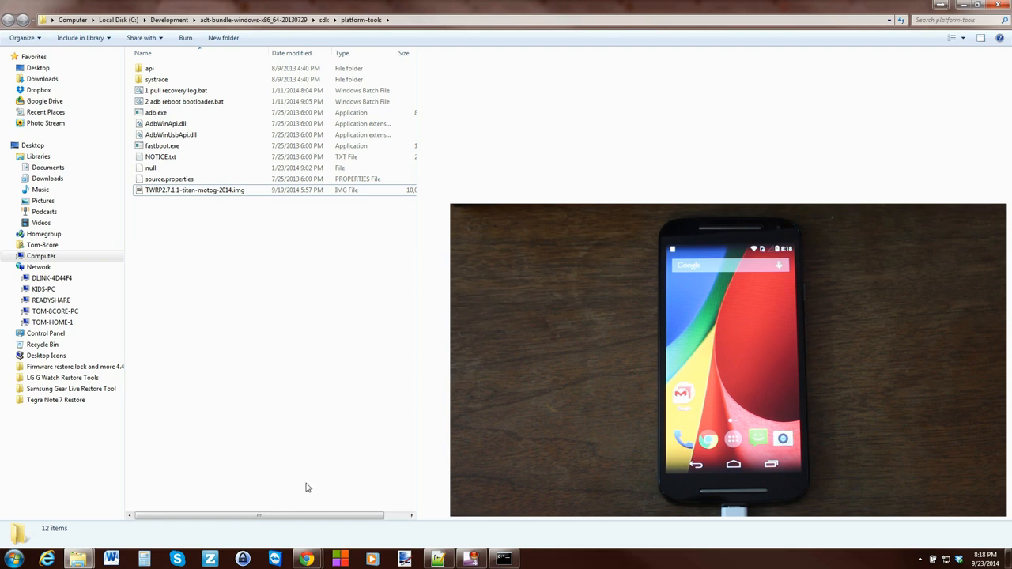
pyautogui.moveTo(253, 397)
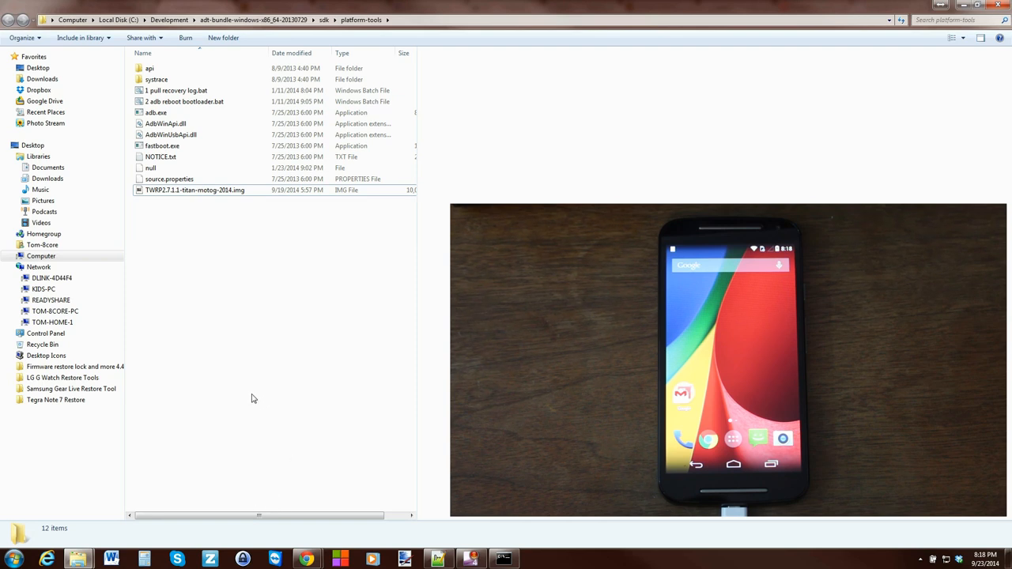
pyautogui.moveTo(260, 358)
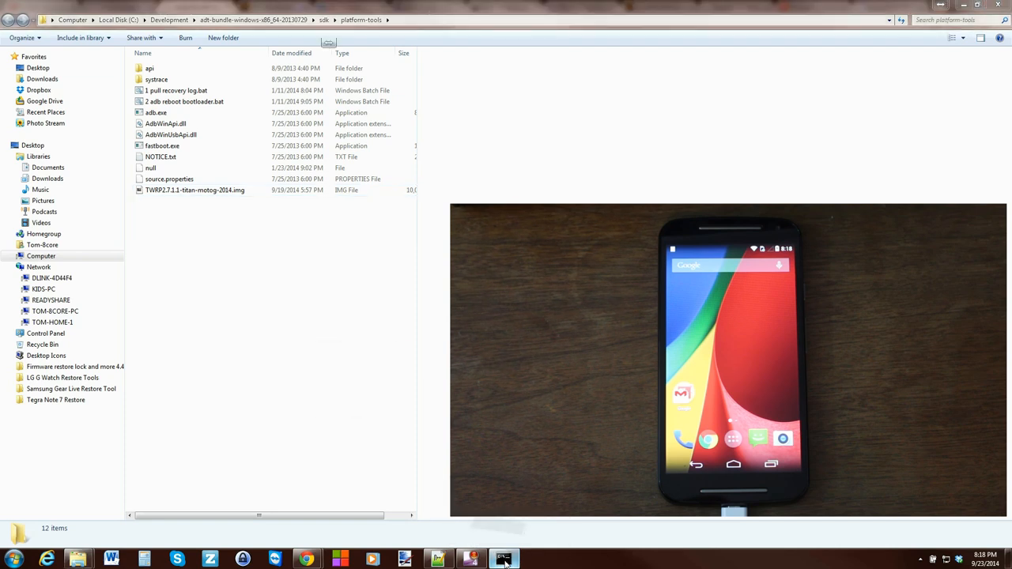
pyautogui.click(501, 557)
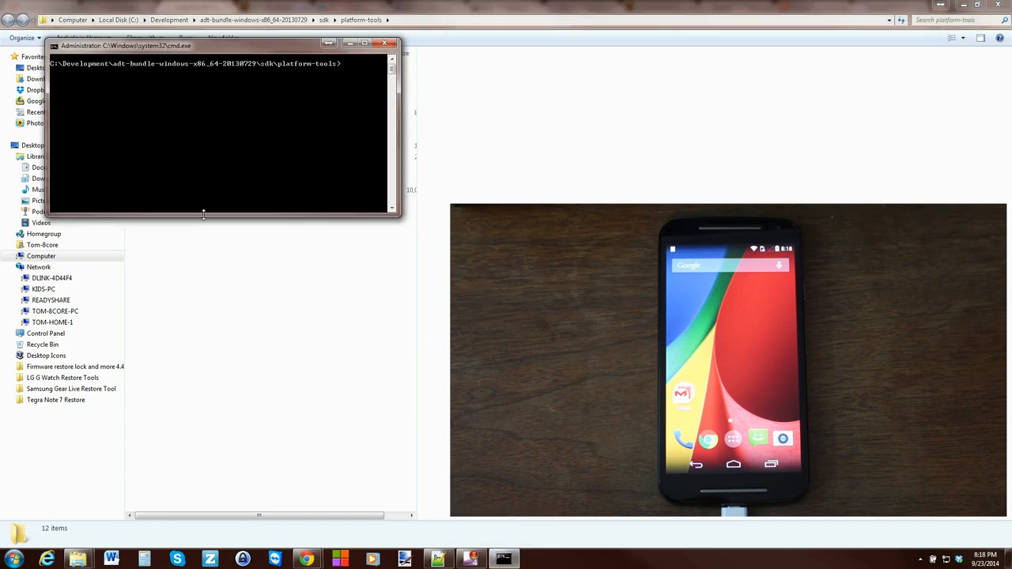
pyautogui.moveTo(277, 158)
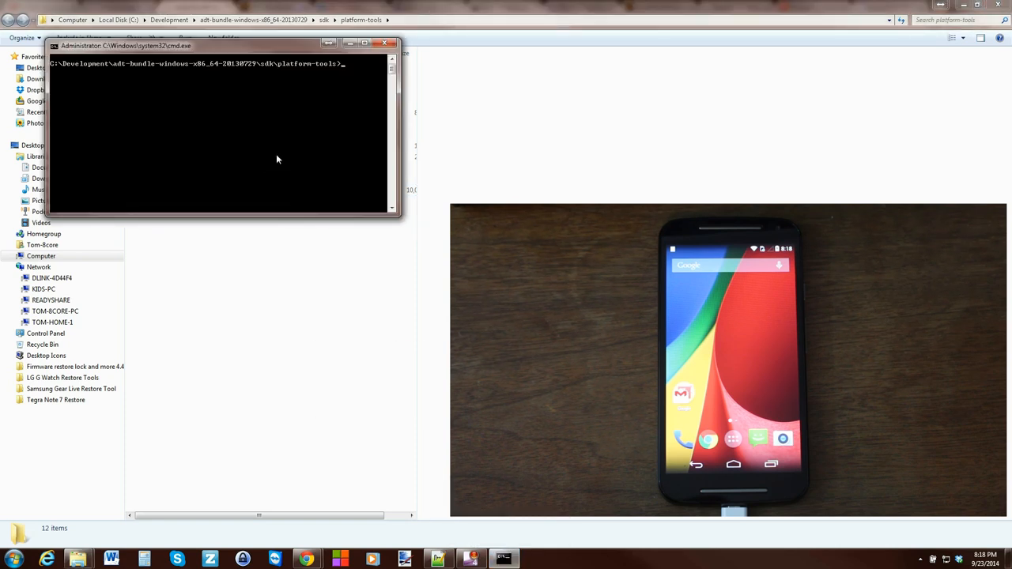
pyautogui.moveTo(351, 85)
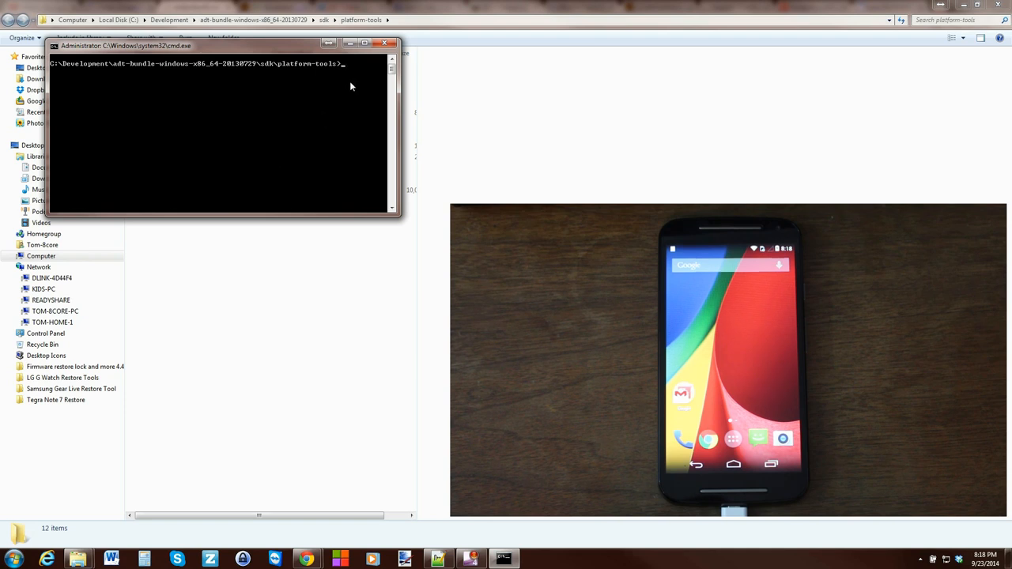
# Step: Run adb devices to confirm the phone is listed as an attached device
pyautogui.write('adb devices')
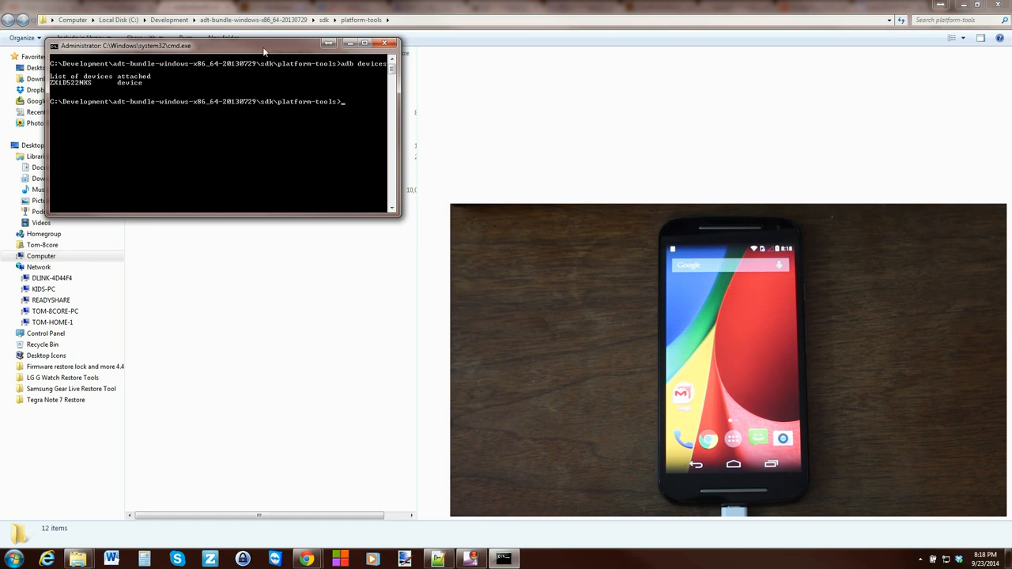
pyautogui.moveTo(130, 87)
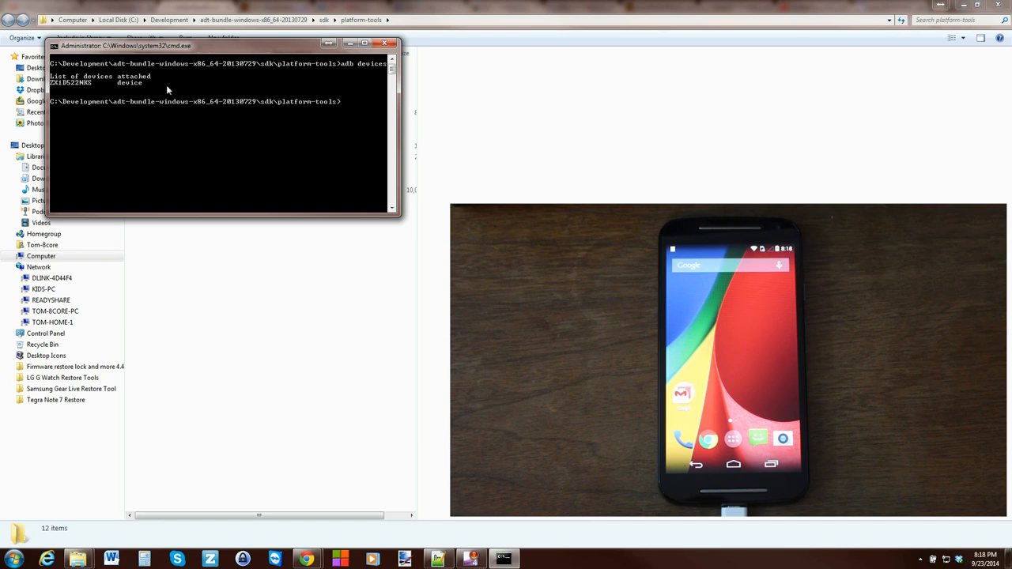
pyautogui.moveTo(162, 91)
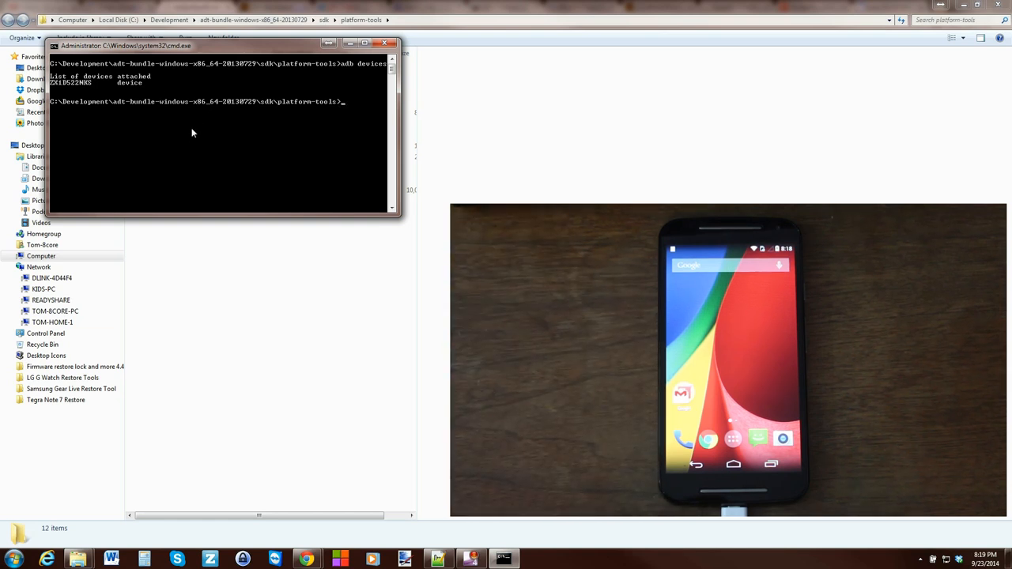
pyautogui.moveTo(212, 135)
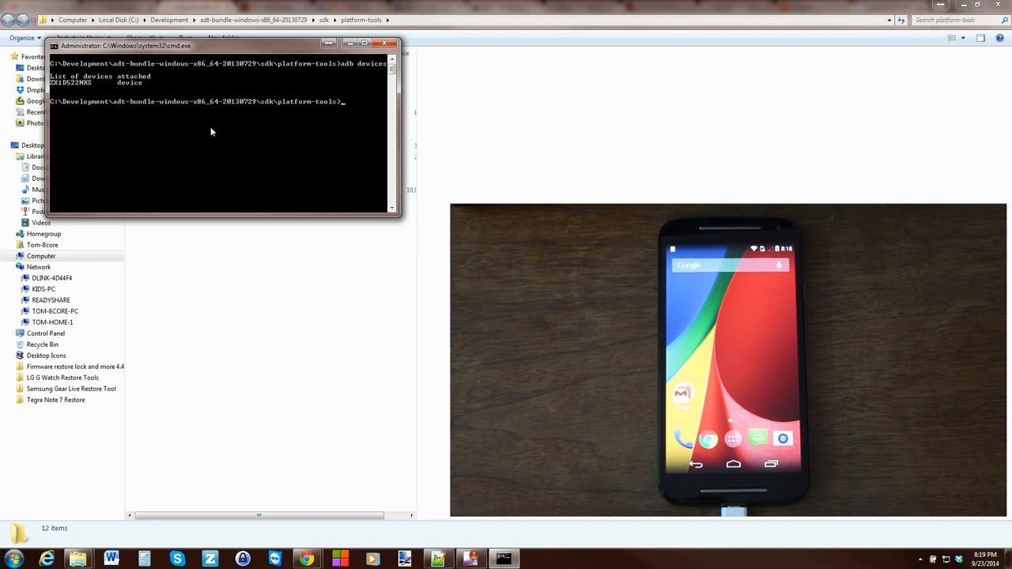
# Step: Run adb reboot bootloader, then fastboot devices to confirm the phone is in fastboot mode
pyautogui.write('adb reboot bootloader')
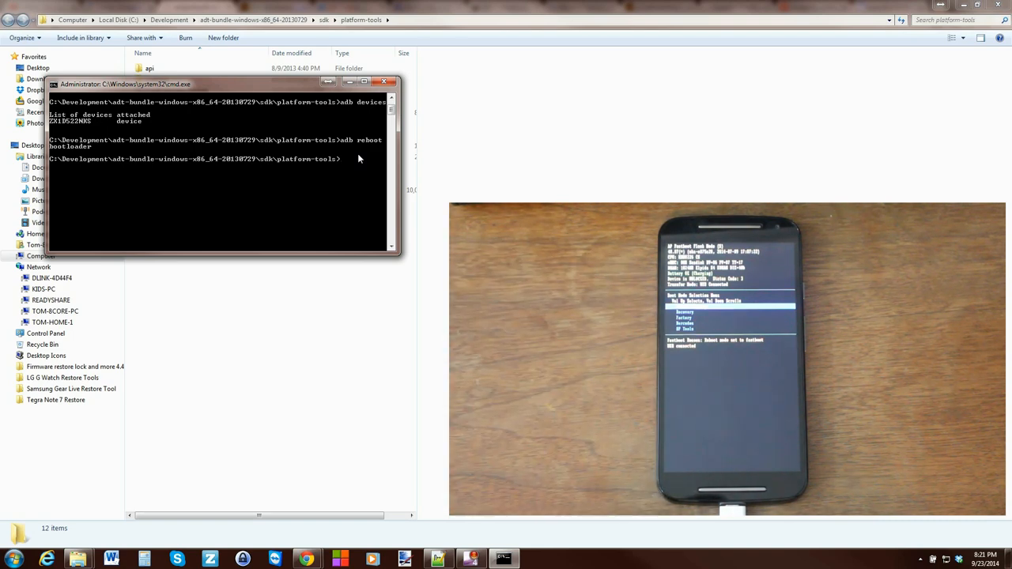
pyautogui.write('fastboot devices')
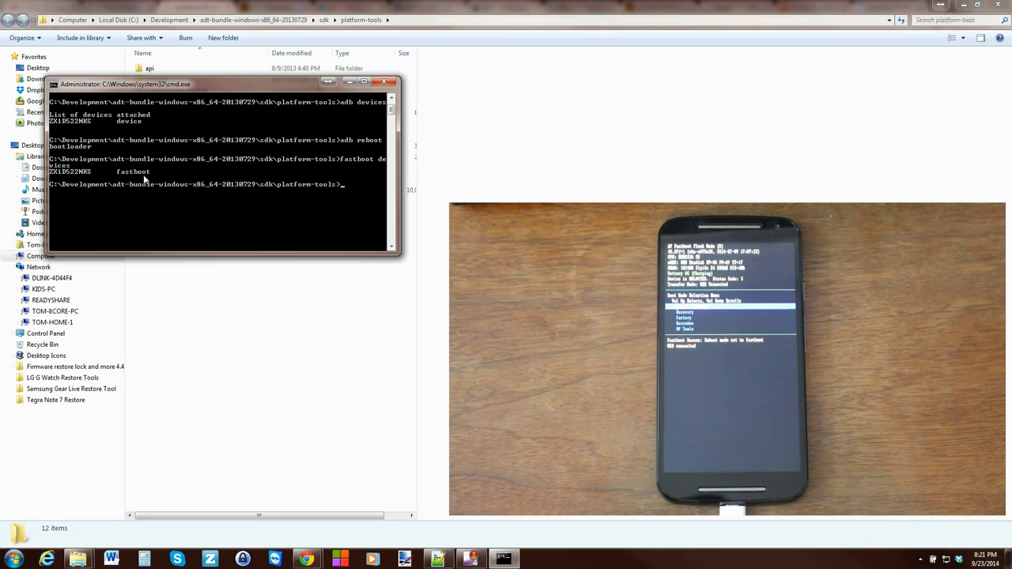
pyautogui.moveTo(253, 217)
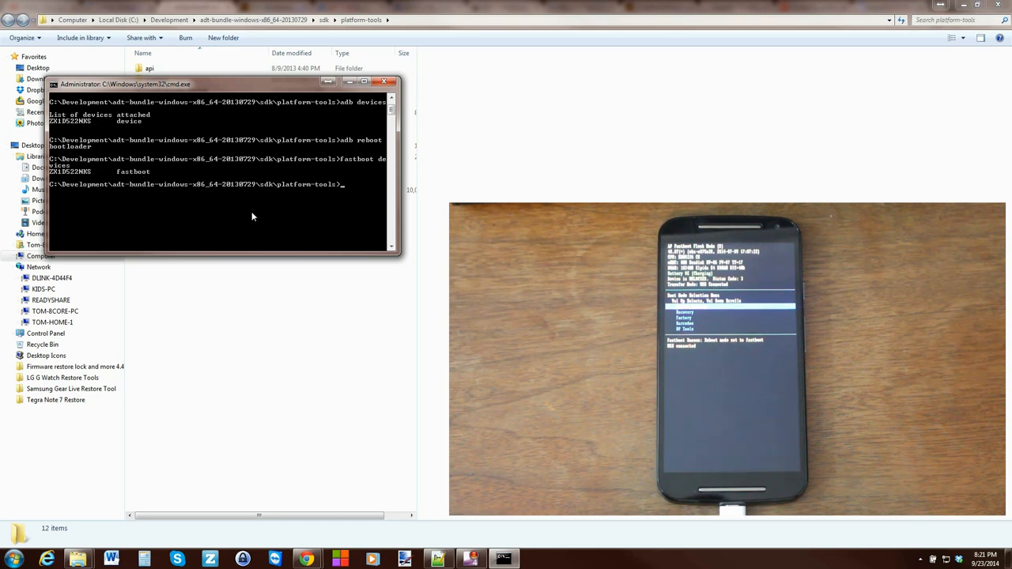
# Step: Run fastboot flash recovery with the TWRP image name
pyautogui.write('fastboot')
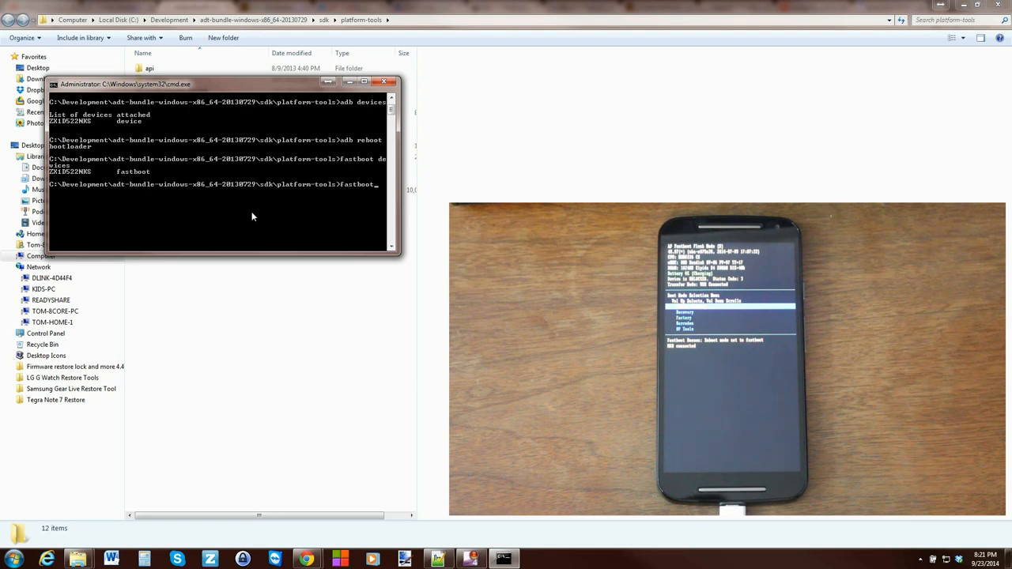
pyautogui.write('f')
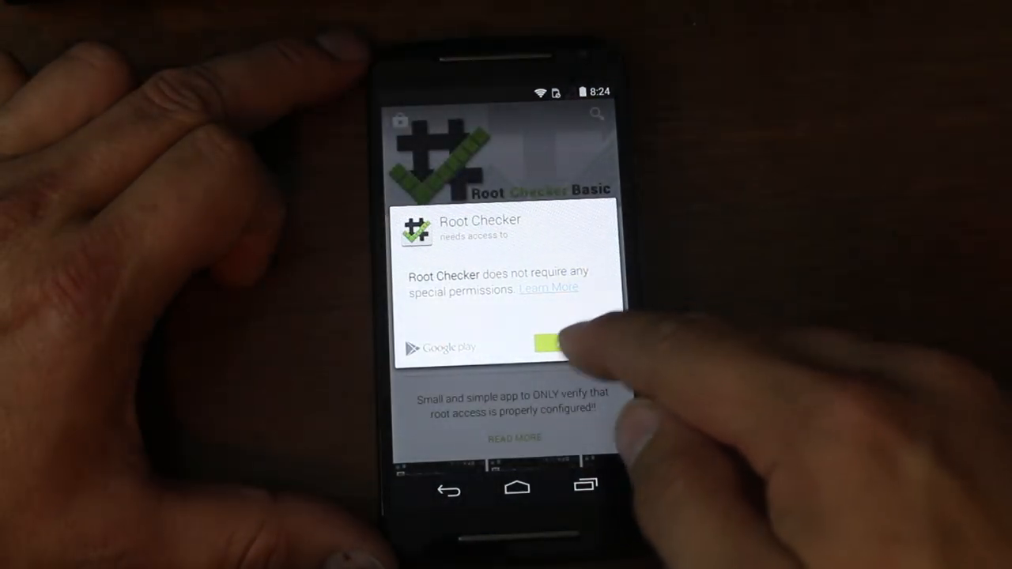
# Step: Accept installing Root Checker Basic and return to the home screen after verifying root
pyautogui.click(551, 344)
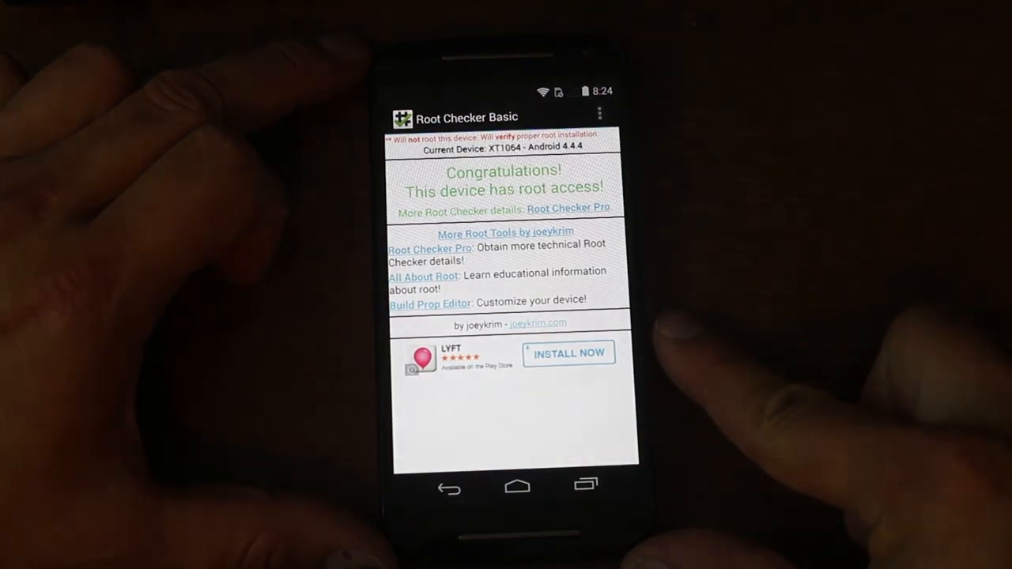
pyautogui.click(518, 488)
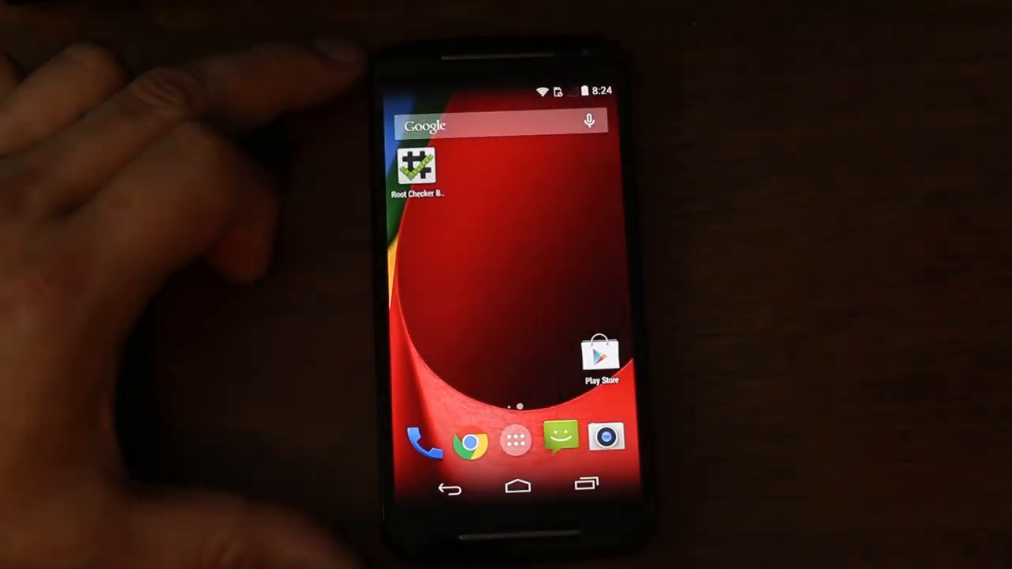